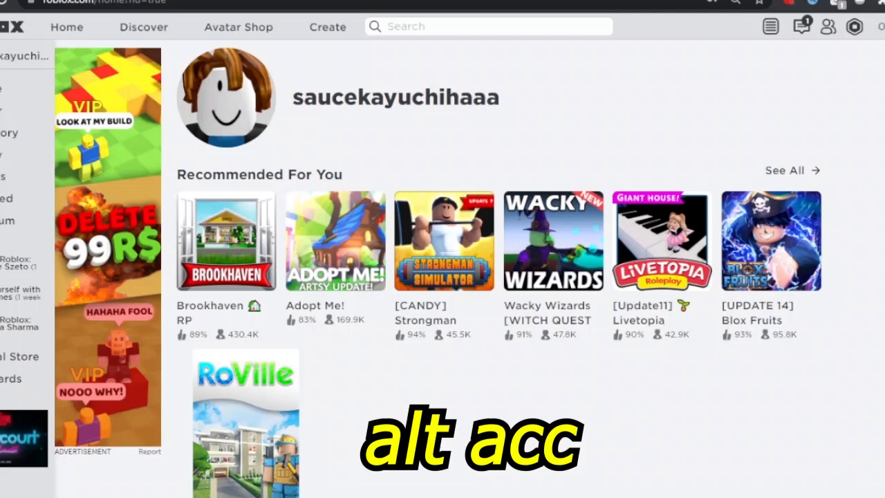
pyautogui.moveTo(741, 33)
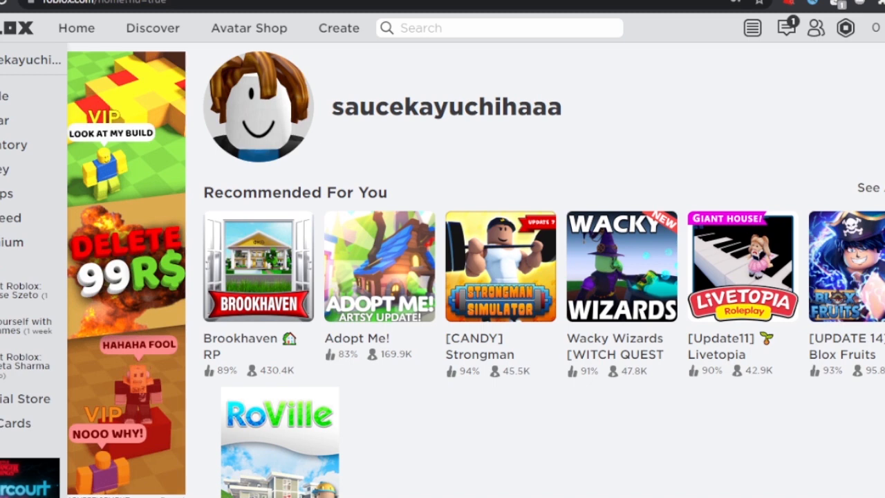
pyautogui.moveTo(329, 126)
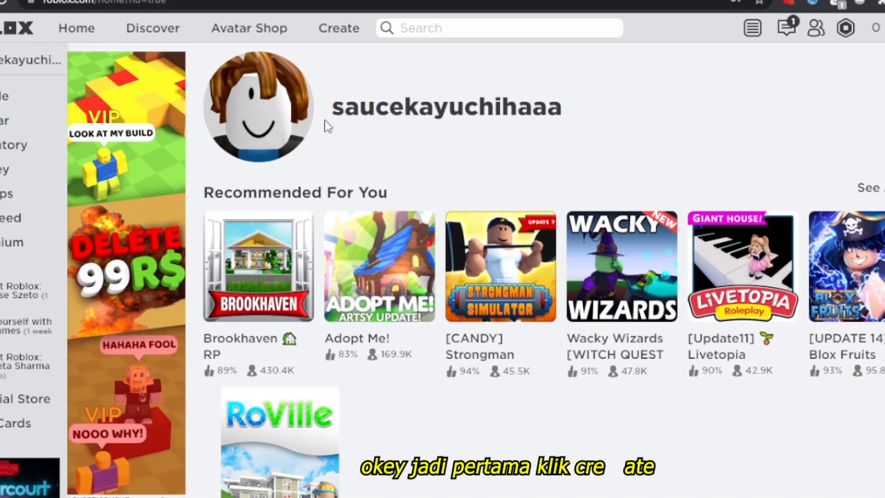
# Step: From the Create page, launch Roblox Studio and sign in with username 'sas' to reach the template gallery
pyautogui.click(339, 28)
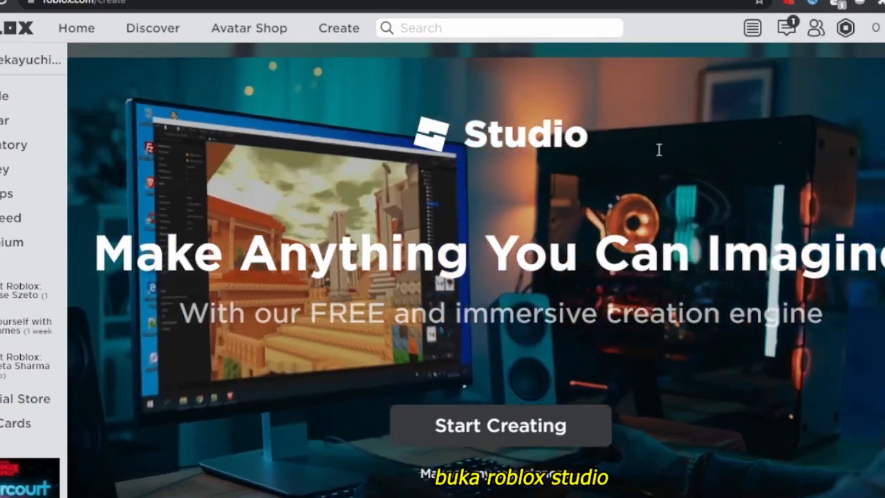
pyautogui.click(500, 426)
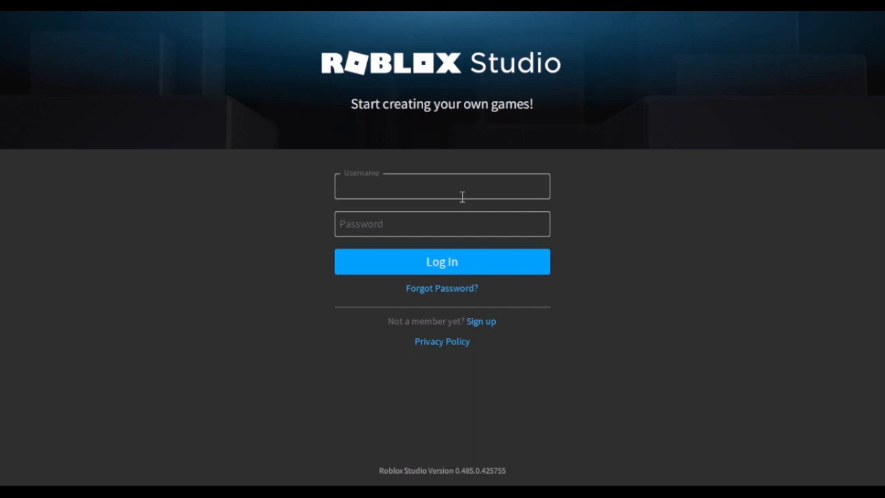
pyautogui.write('sas')
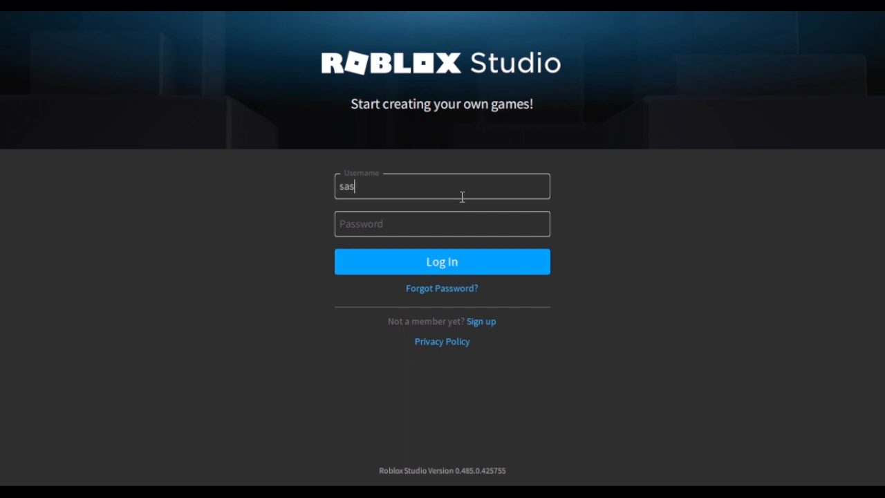
pyautogui.click(443, 261)
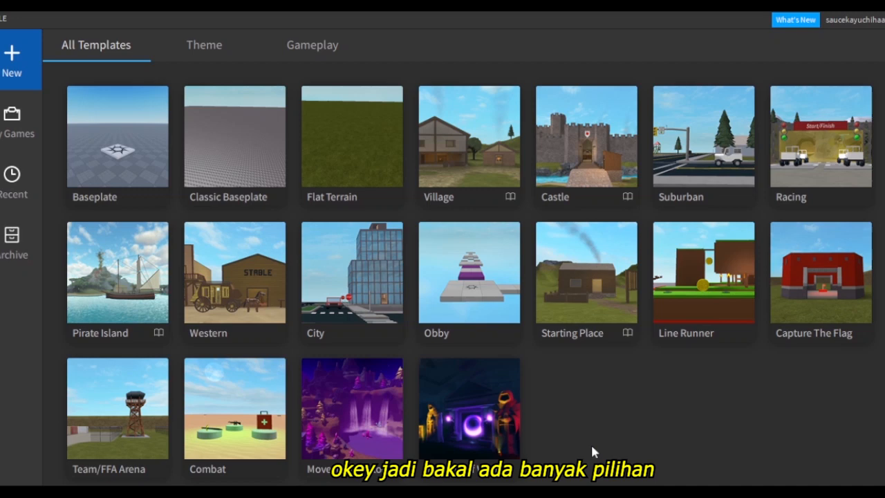
pyautogui.moveTo(94, 146)
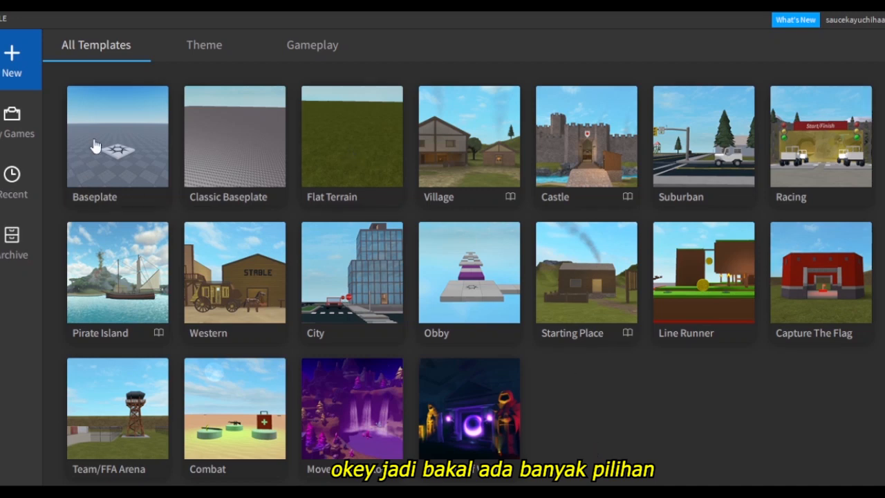
pyautogui.moveTo(879, 150)
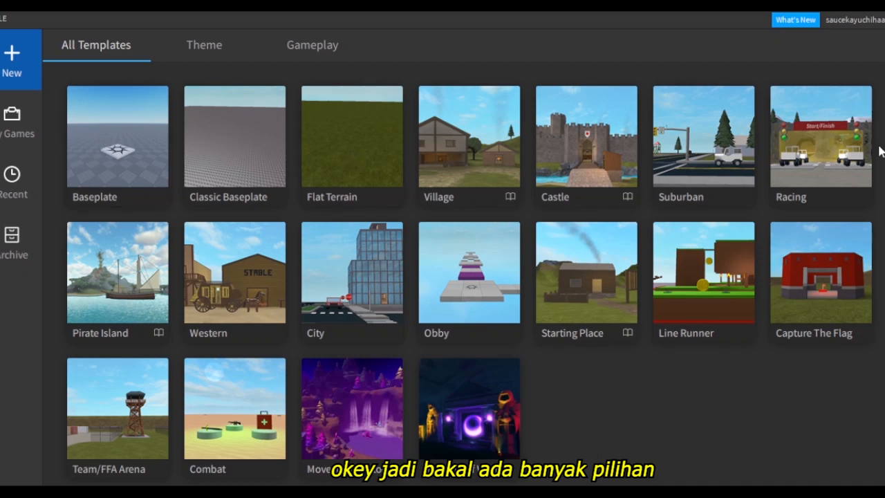
pyautogui.moveTo(100, 90)
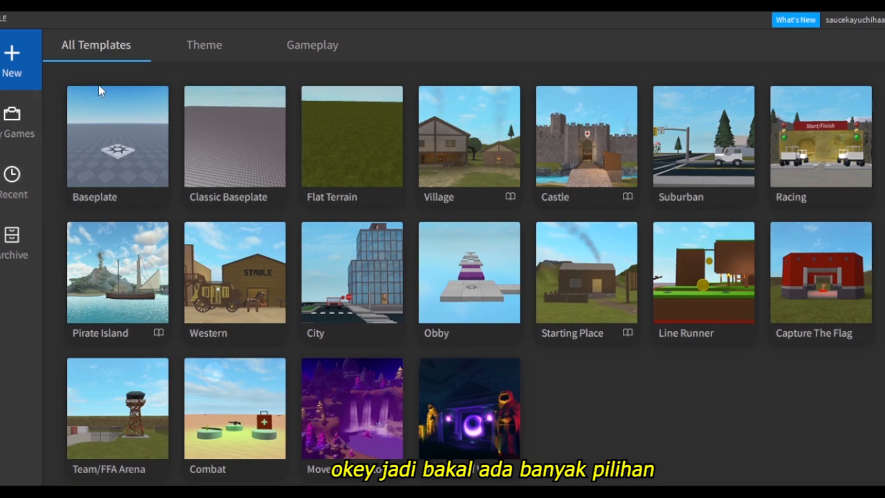
pyautogui.click(205, 44)
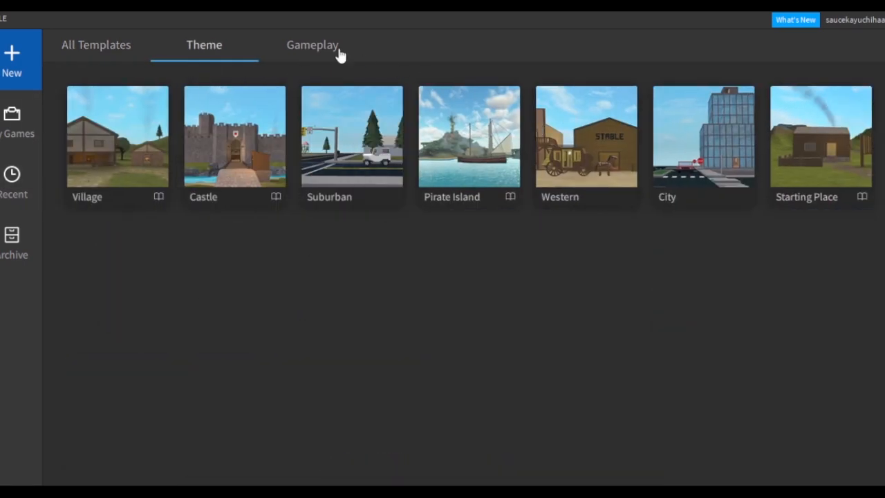
pyautogui.click(95, 44)
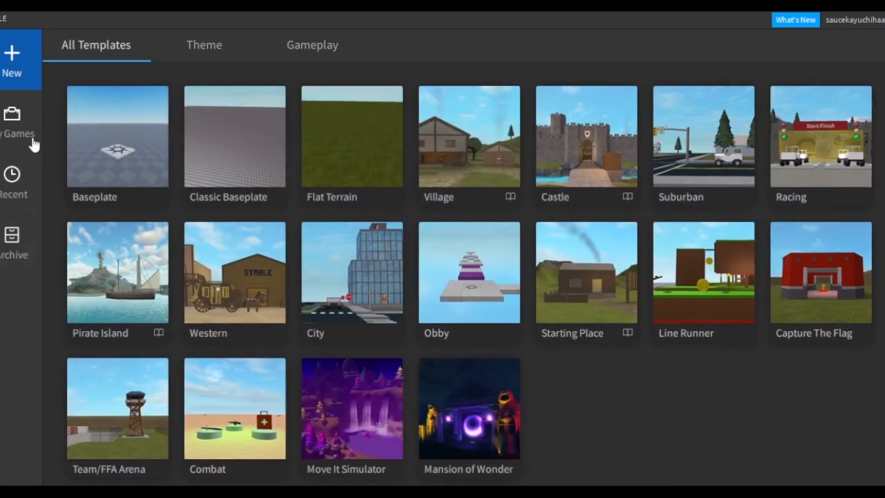
pyautogui.click(18, 121)
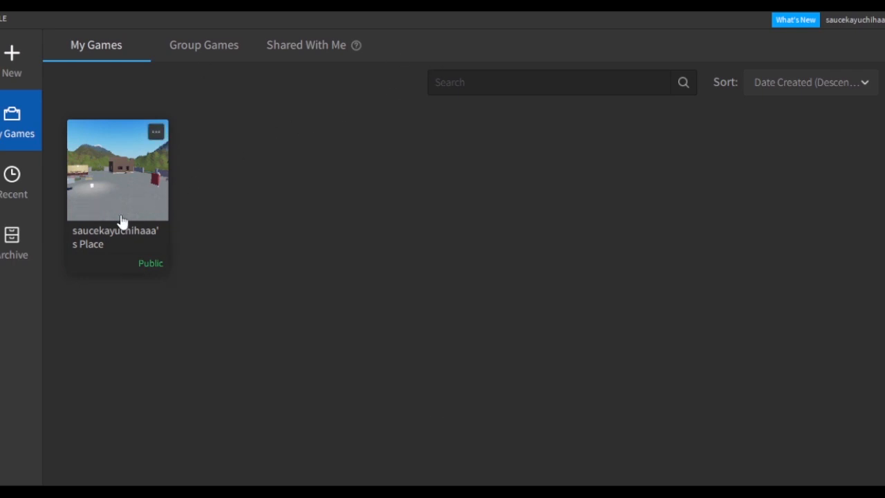
pyautogui.moveTo(351, 25)
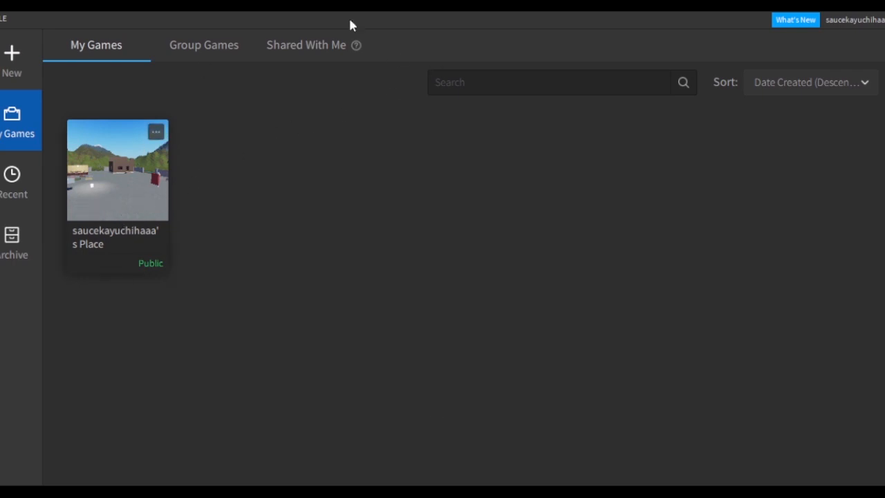
pyautogui.moveTo(98, 197)
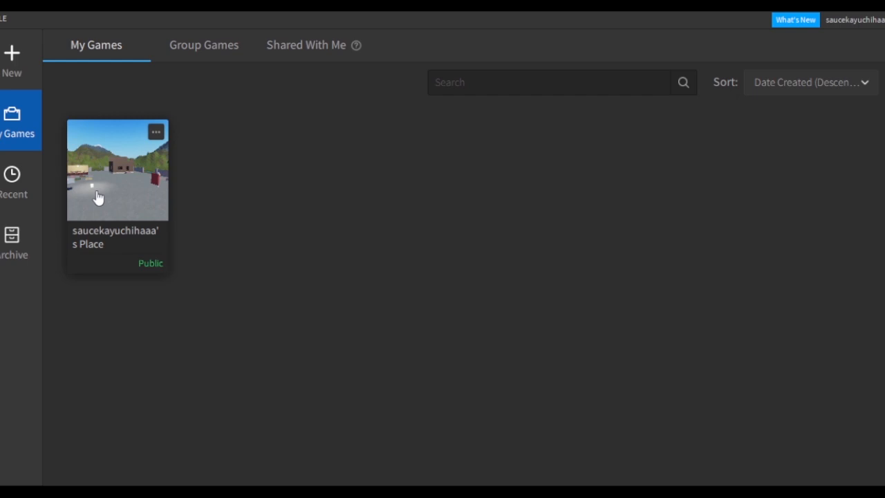
pyautogui.moveTo(130, 197)
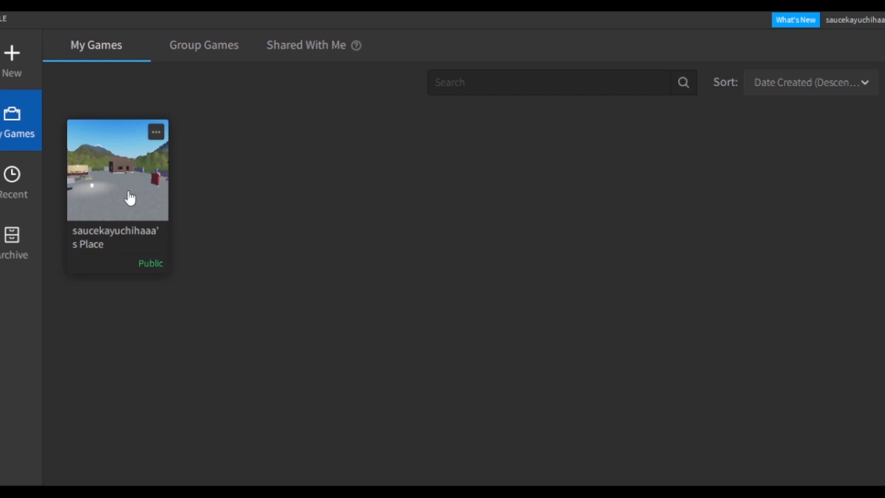
pyautogui.click(11, 180)
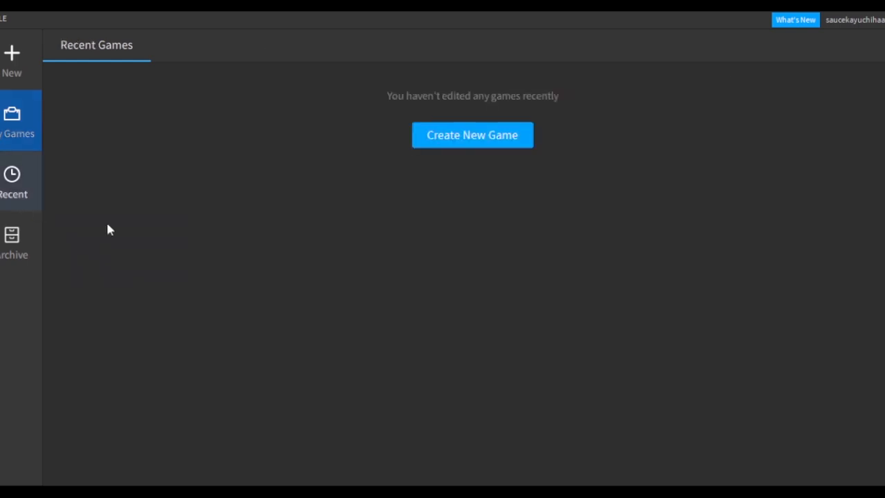
pyautogui.click(14, 241)
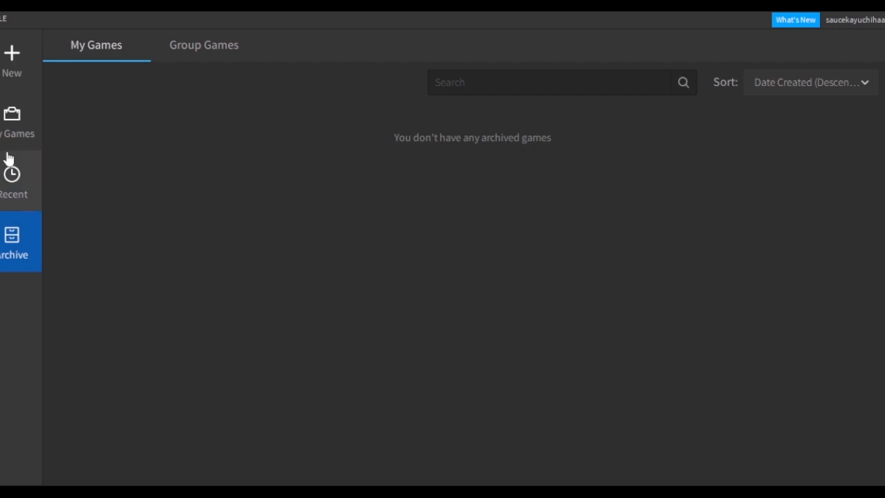
pyautogui.click(11, 58)
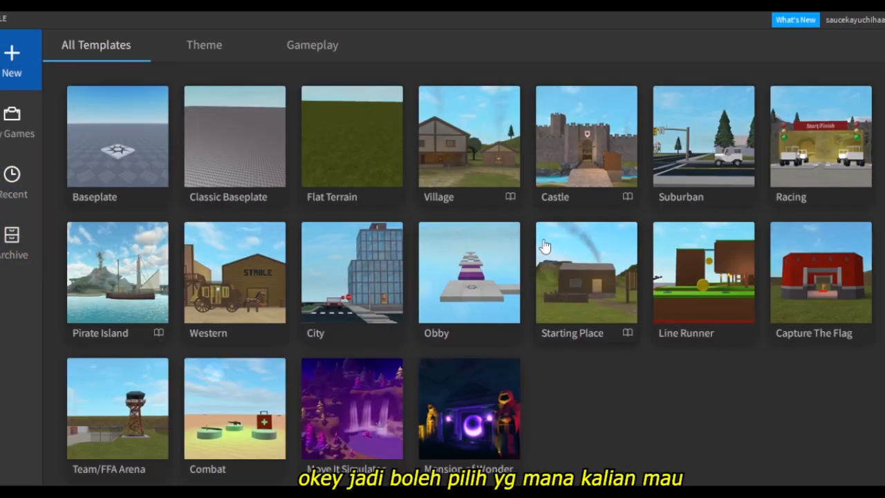
pyautogui.moveTo(697, 459)
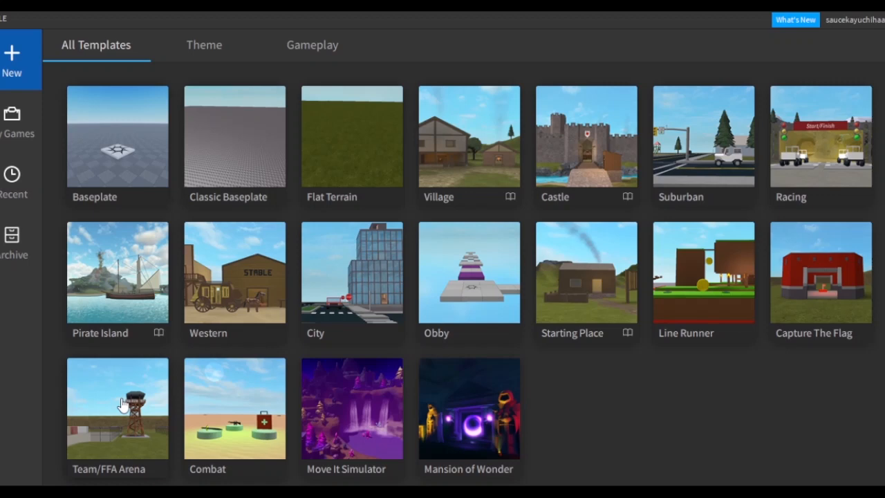
pyautogui.moveTo(403, 404)
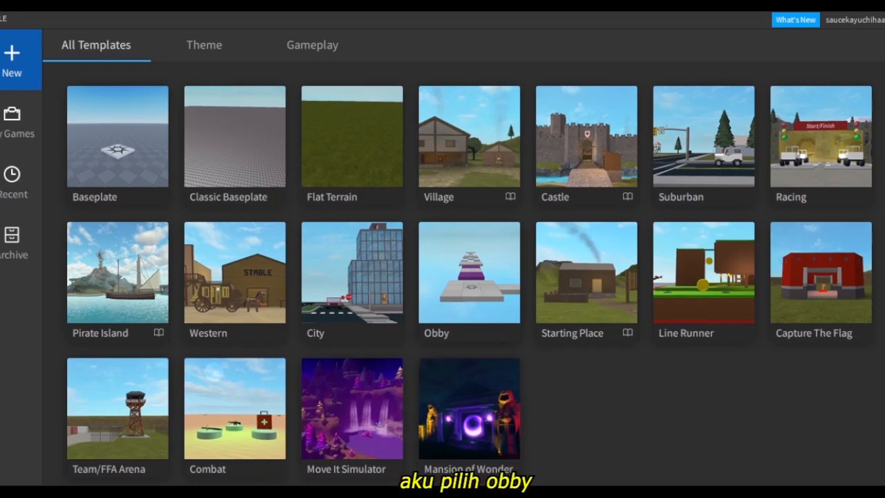
# Step: Start a new game from the Obby template so its obstacle course opens in the editor
pyautogui.click(468, 273)
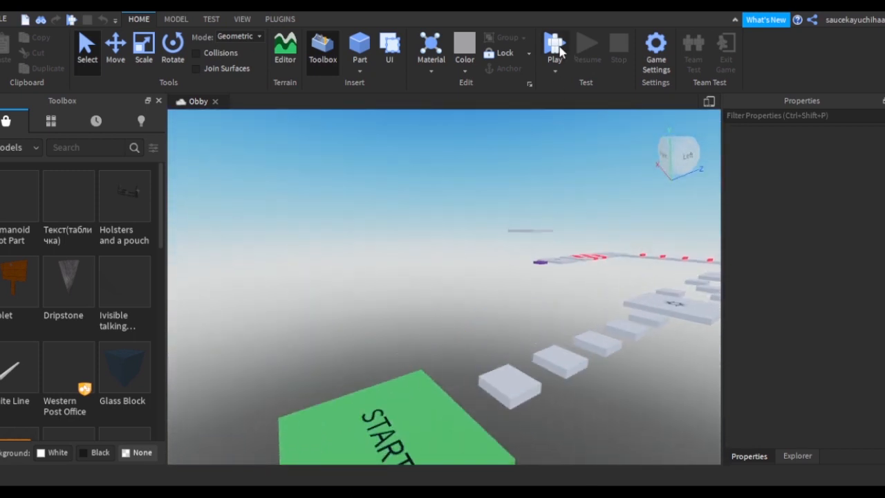
# Step: Playtest the obby with the avatar spawned on the course, then stop and return to editing
pyautogui.click(555, 48)
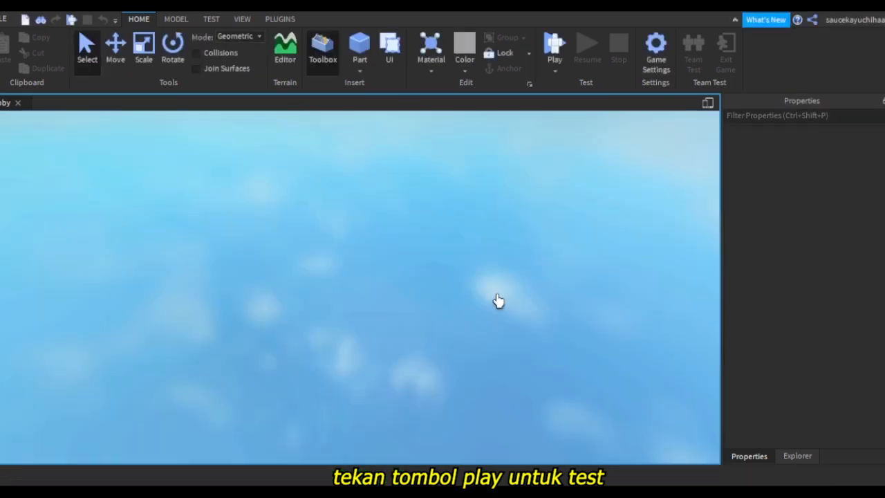
pyautogui.click(553, 48)
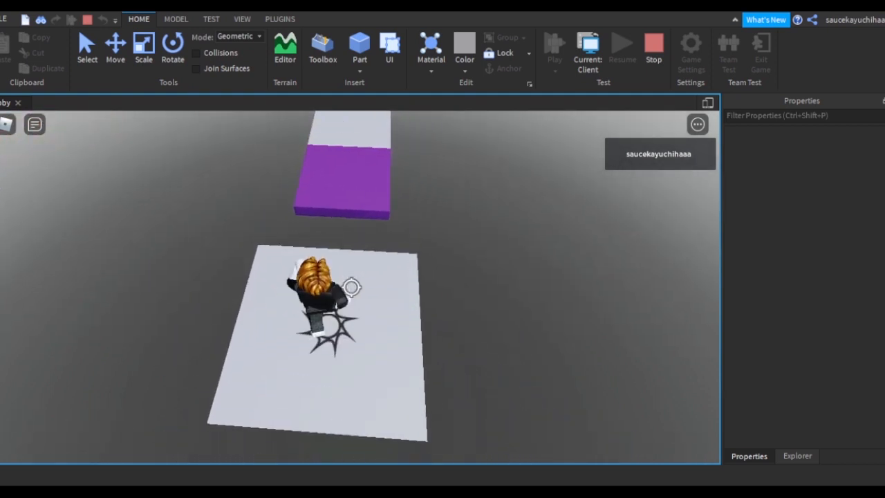
pyautogui.click(322, 48)
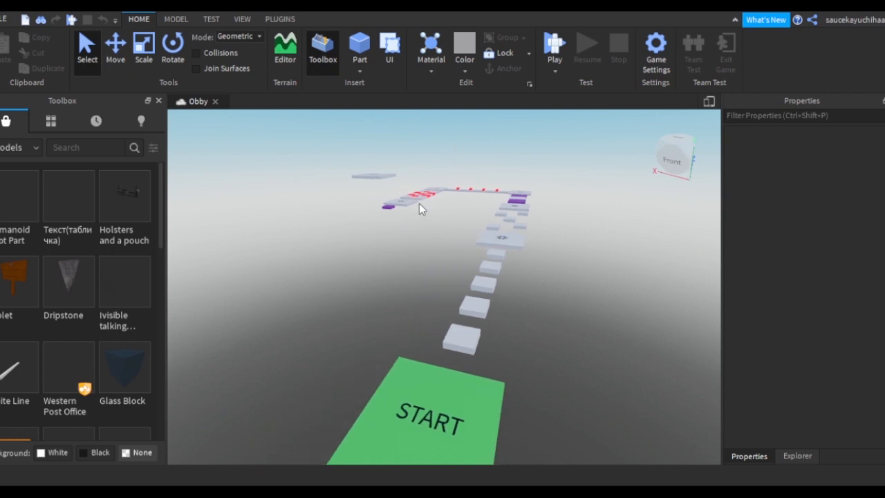
pyautogui.moveTo(421, 210); pyautogui.dragTo(404, 238)
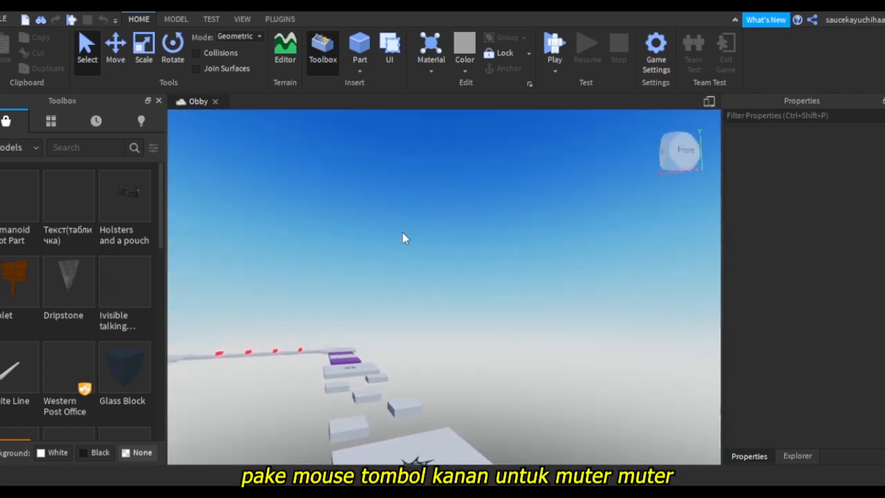
pyautogui.moveTo(404, 238); pyautogui.dragTo(468, 290)
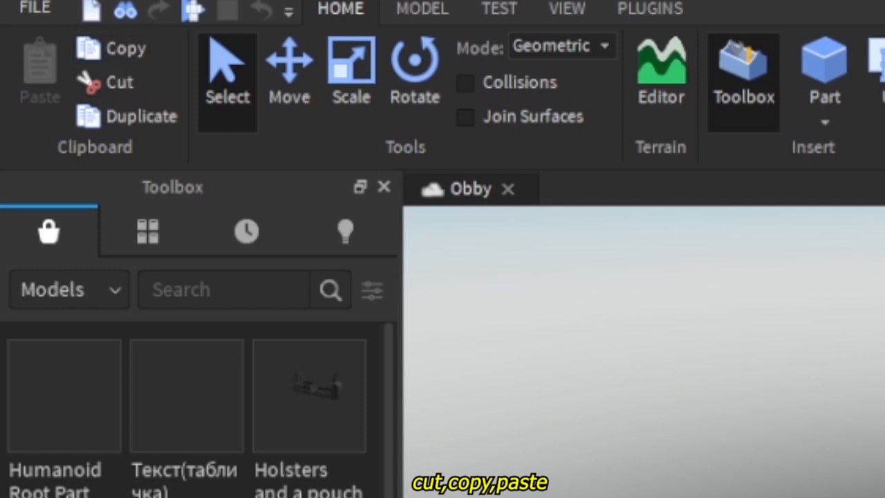
pyautogui.moveTo(110, 122)
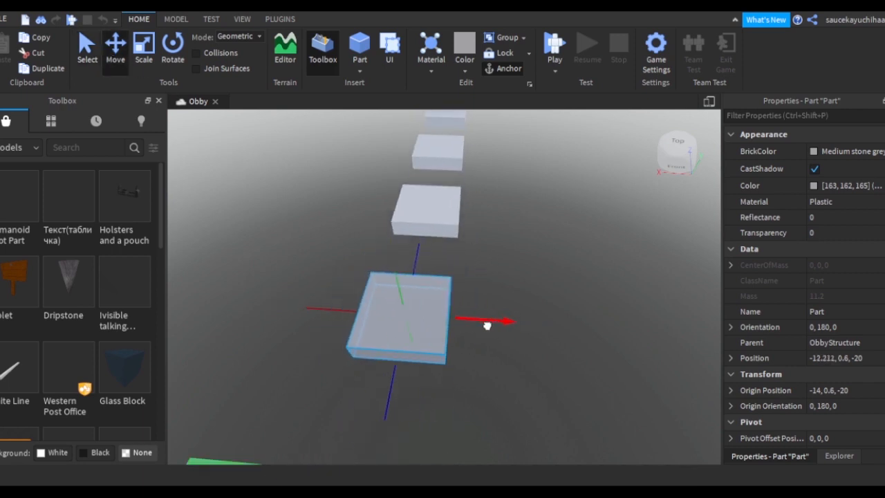
# Step: Switch to the Scale tool and stretch the selected gray platform into a tall block
pyautogui.click(144, 45)
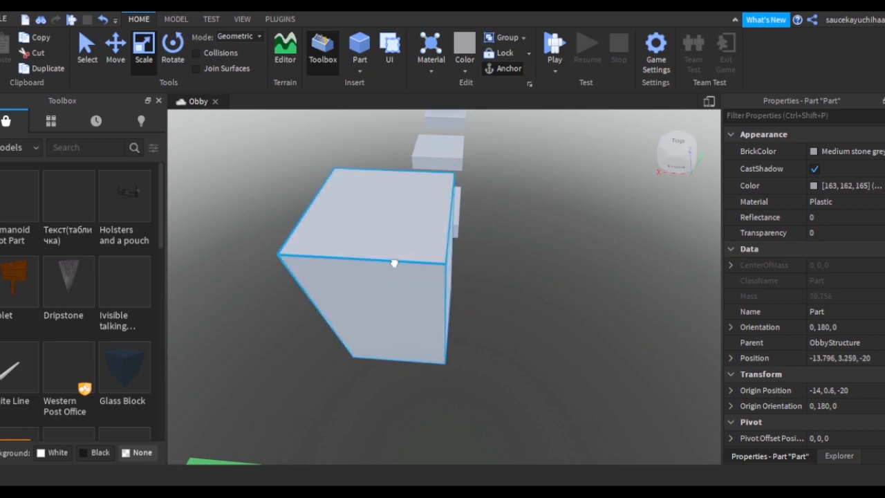
pyautogui.click(171, 49)
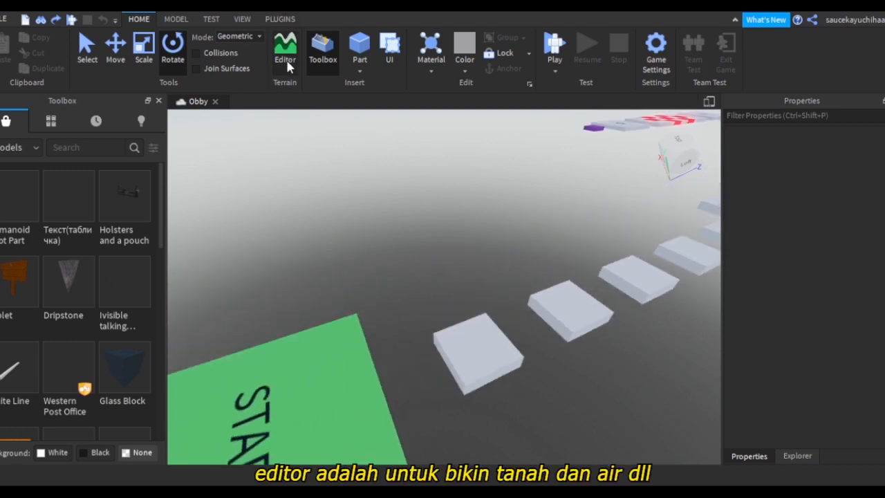
pyautogui.moveTo(312, 63)
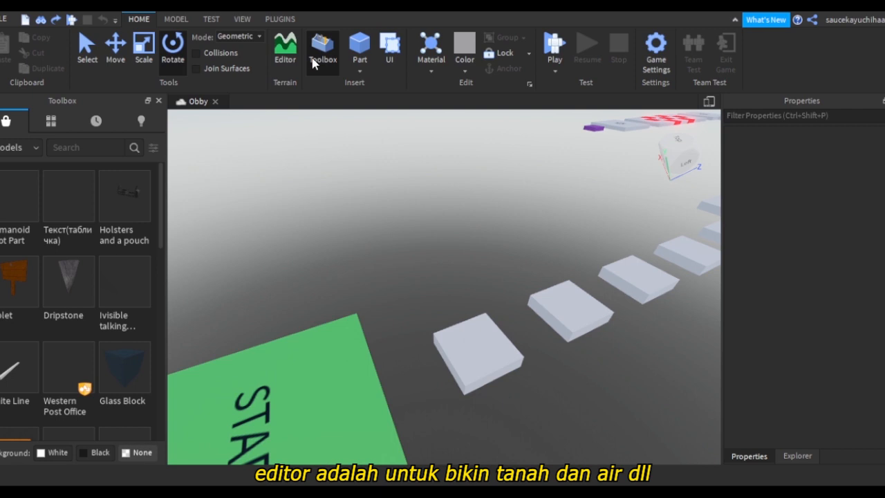
pyautogui.moveTo(359, 54)
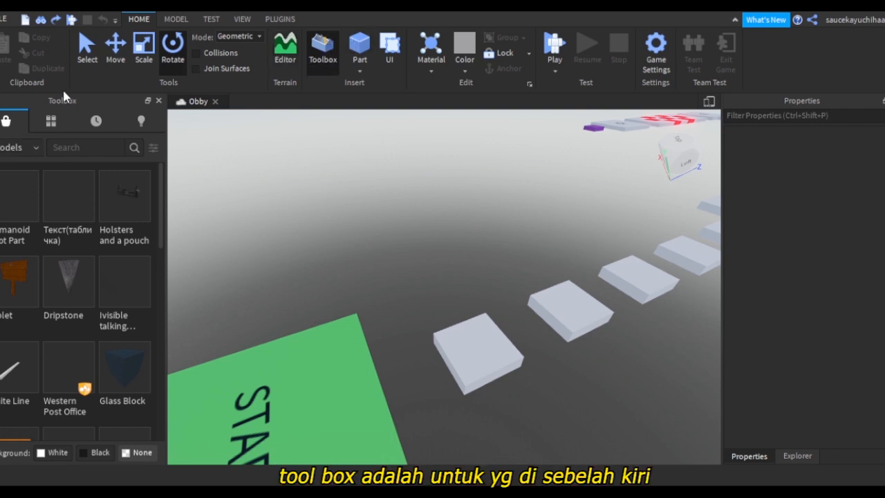
pyautogui.moveTo(14, 276)
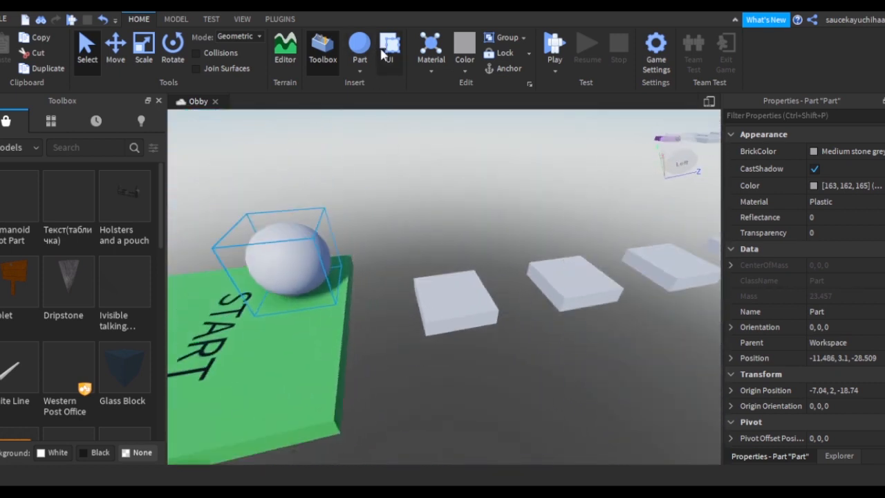
# Step: Insert a ScreenGui into the game from the UI tools
pyautogui.click(312, 19)
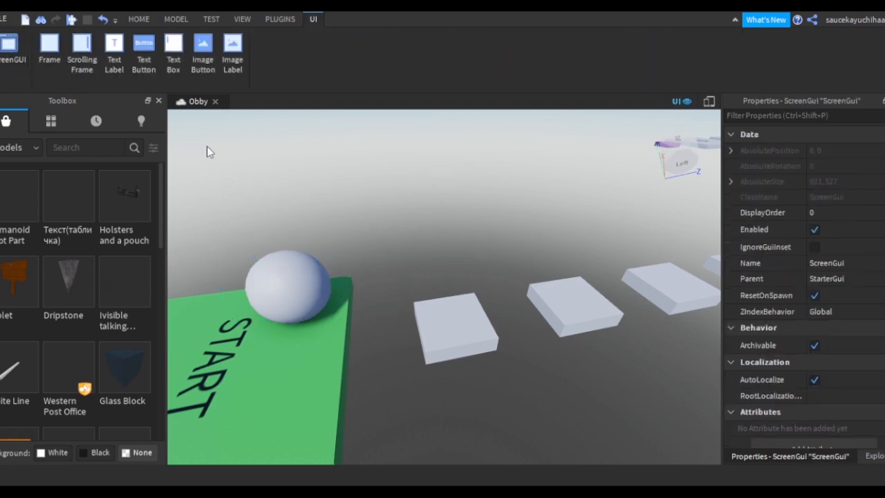
# Step: Return to the Home tools and show the Explorer hierarchy listing the sphere and ScreenGui
pyautogui.click(138, 19)
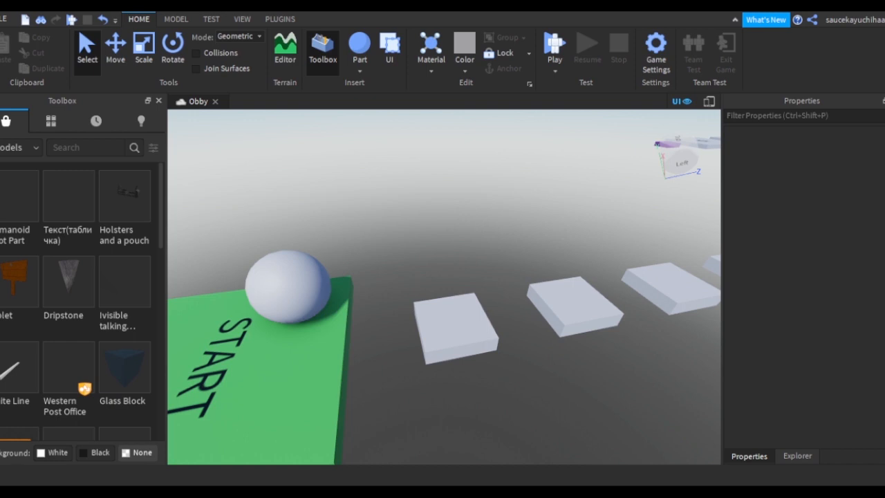
pyautogui.click(796, 456)
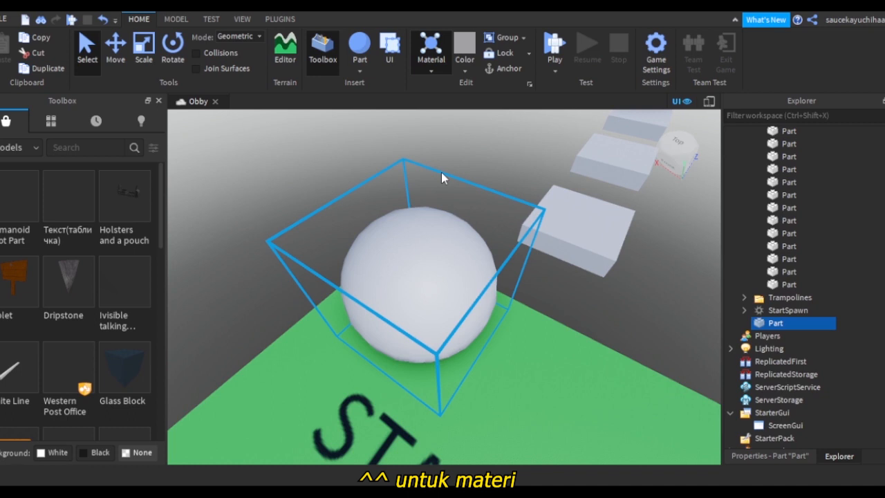
# Step: Give the sphere Neon material and red colour, select it in Explorer and anchor it in place
pyautogui.click(430, 45)
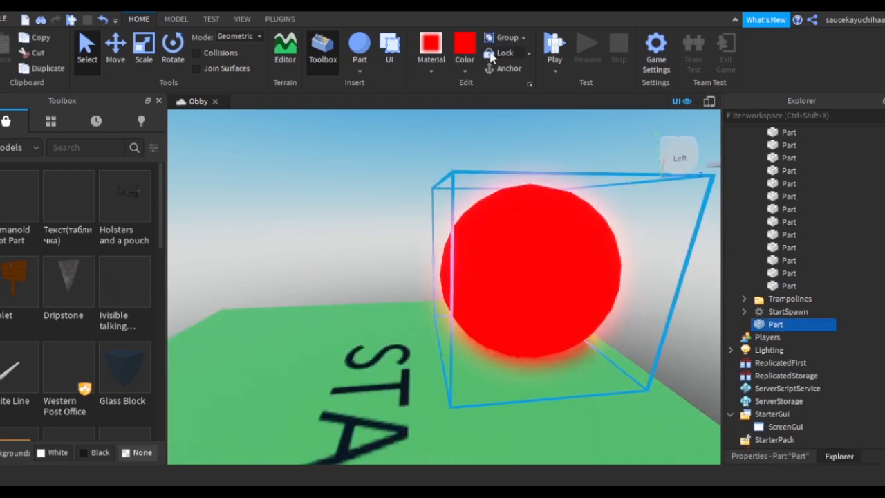
pyautogui.click(504, 52)
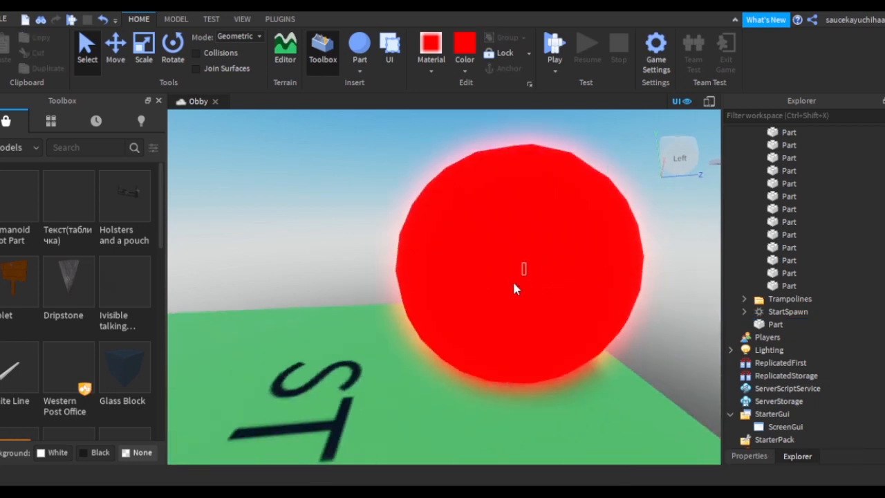
pyautogui.moveTo(346, 102)
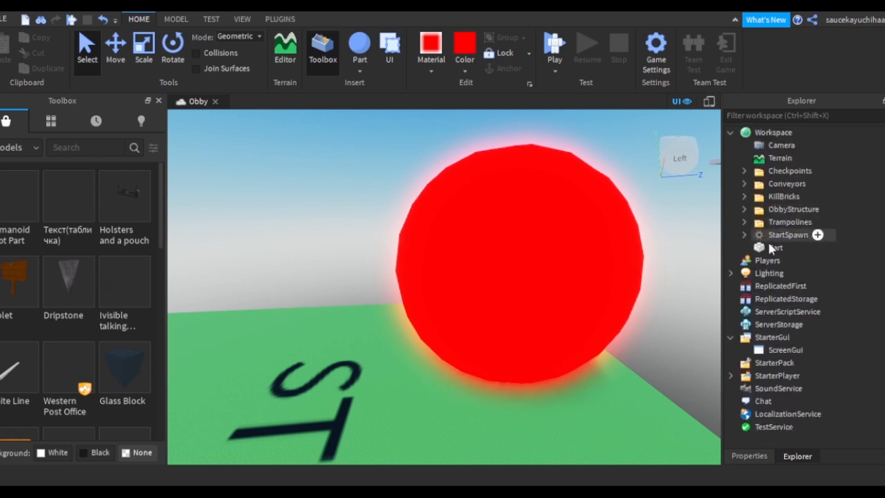
pyautogui.click(774, 247)
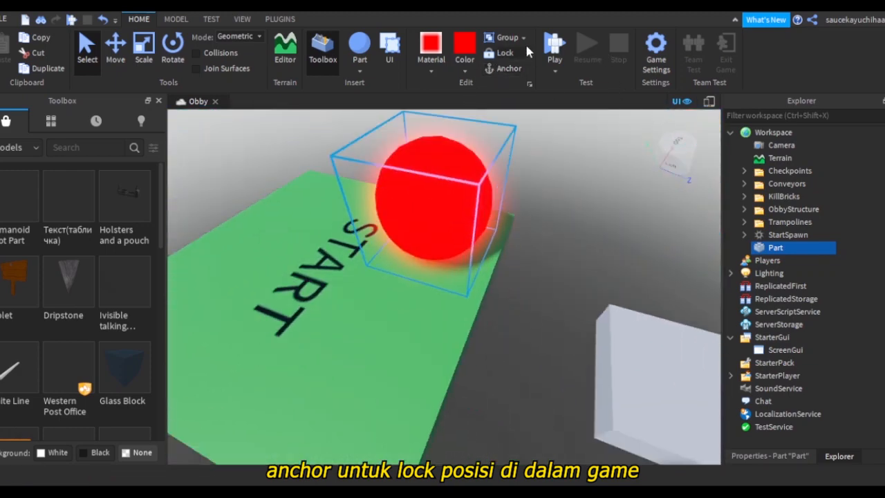
pyautogui.click(554, 48)
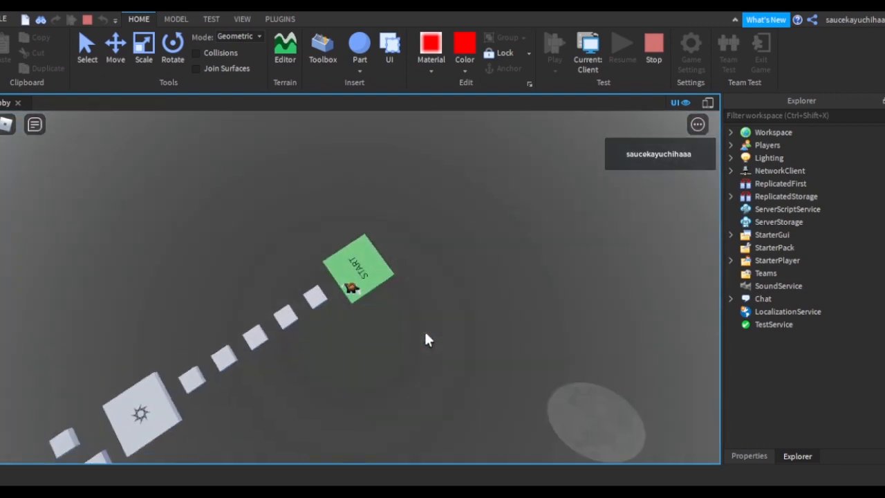
# Step: Stop the playtest and return to editing with the red neon sphere beside the START pad
pyautogui.click(322, 48)
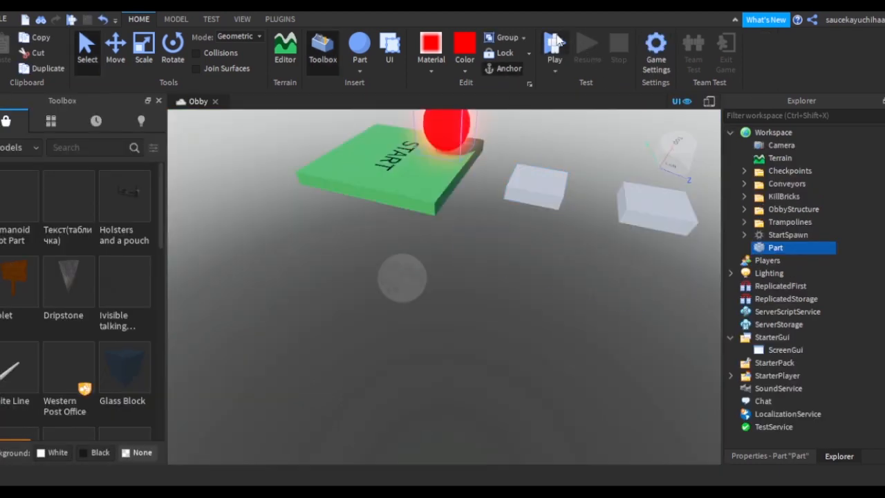
pyautogui.click(553, 49)
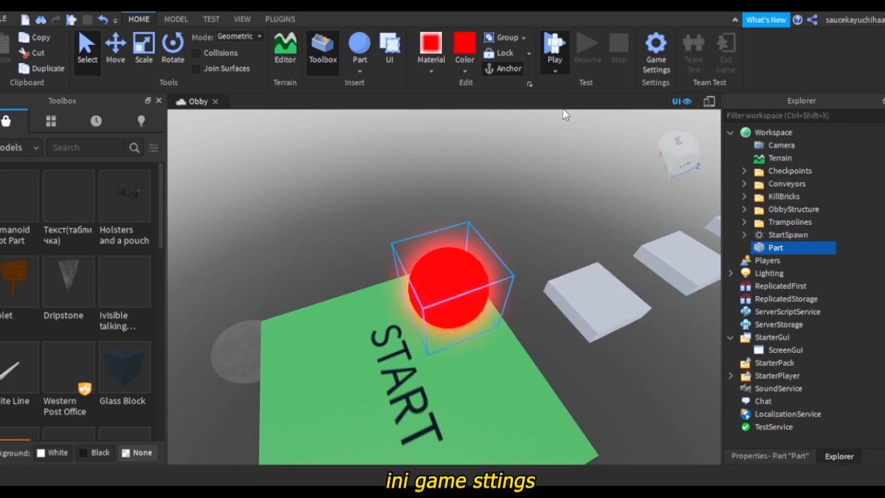
pyautogui.moveTo(553, 118)
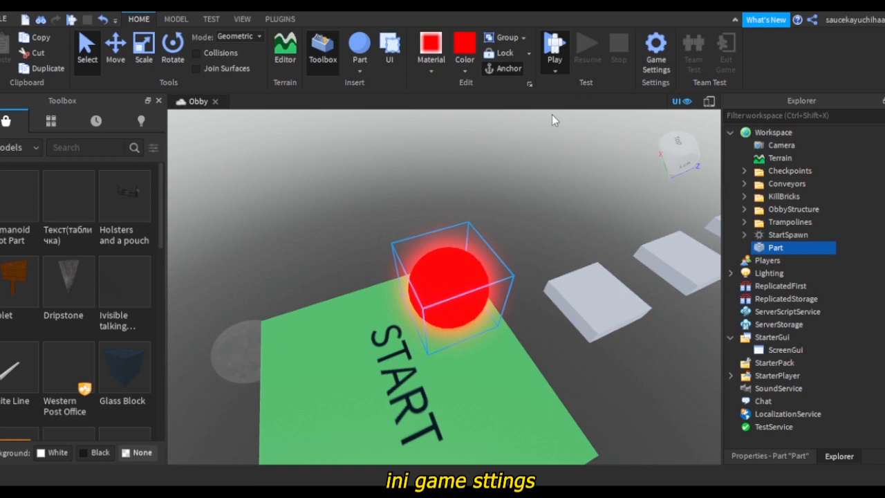
pyautogui.moveTo(422, 141)
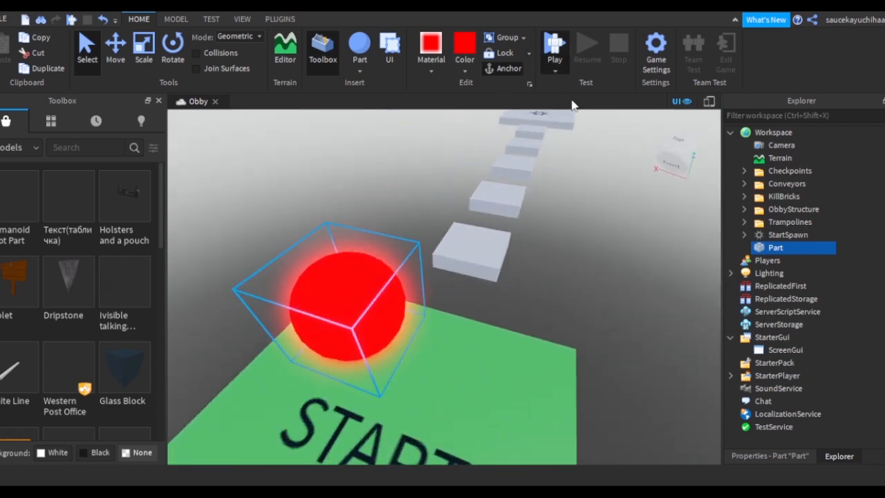
pyautogui.click(553, 48)
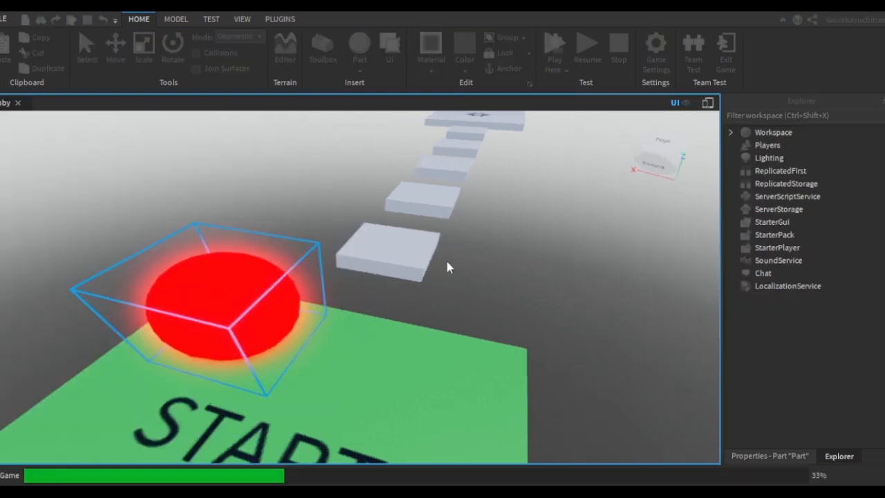
pyautogui.click(553, 52)
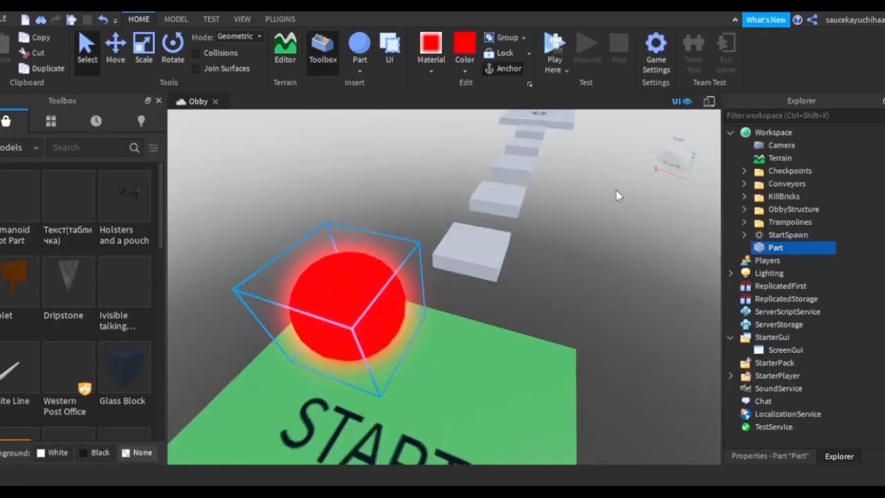
pyautogui.moveTo(744, 53)
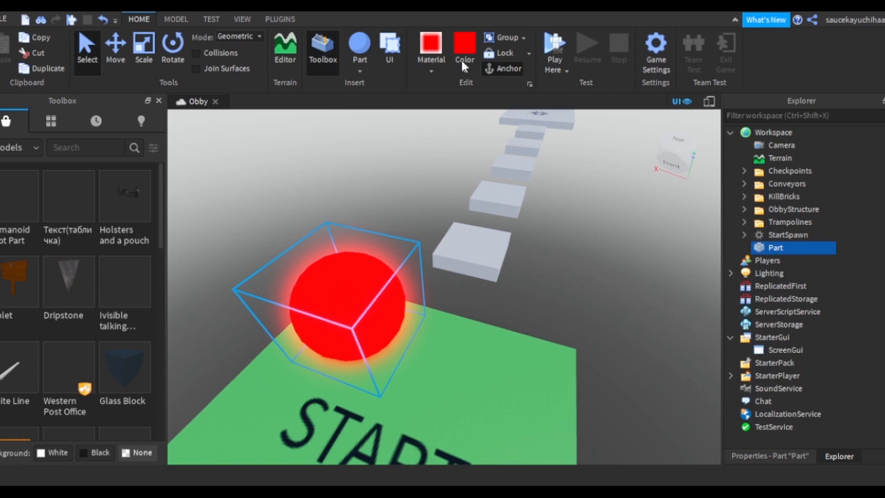
pyautogui.click(174, 20)
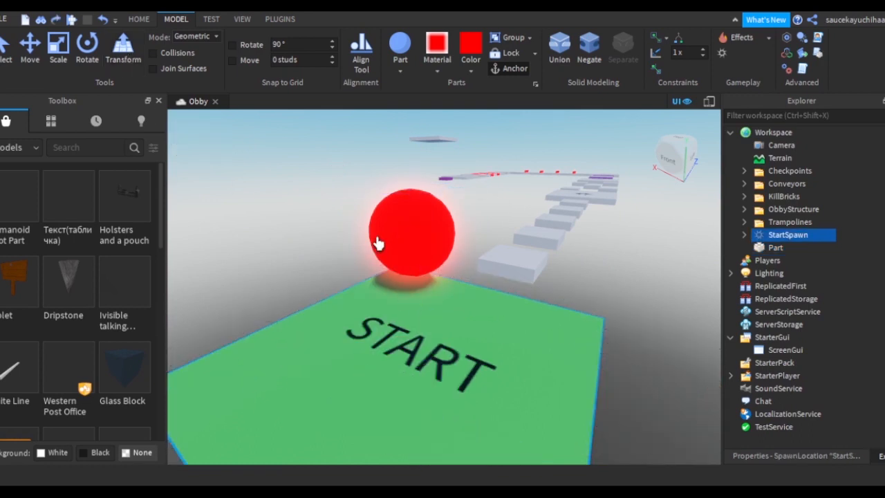
# Step: Move the camera in close to the red sphere next to the START pad
pyautogui.moveTo(379, 243); pyautogui.dragTo(481, 299)
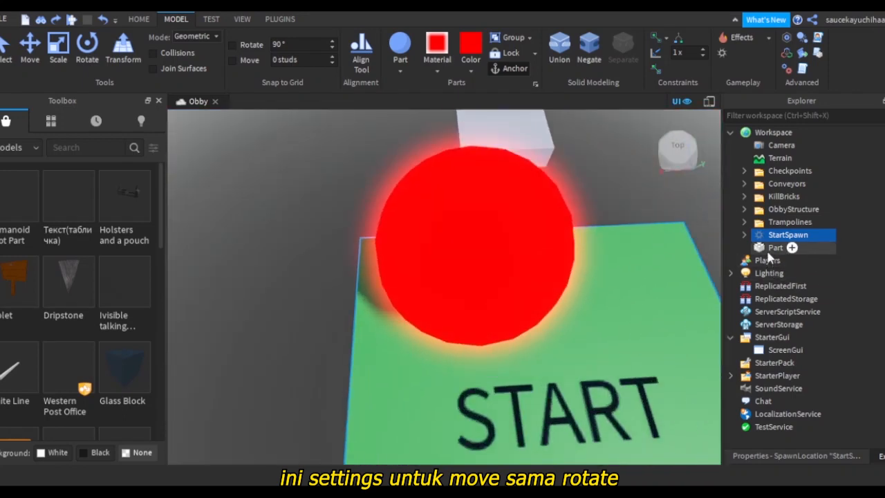
# Step: Select the red sphere in Explorer and rotate it to a new angle with the rotation ring
pyautogui.click(775, 246)
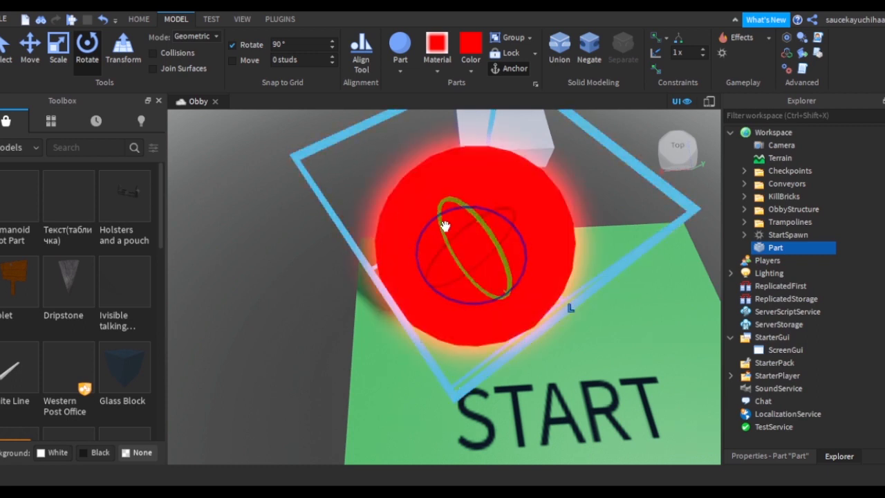
pyautogui.moveTo(445, 224); pyautogui.dragTo(479, 297)
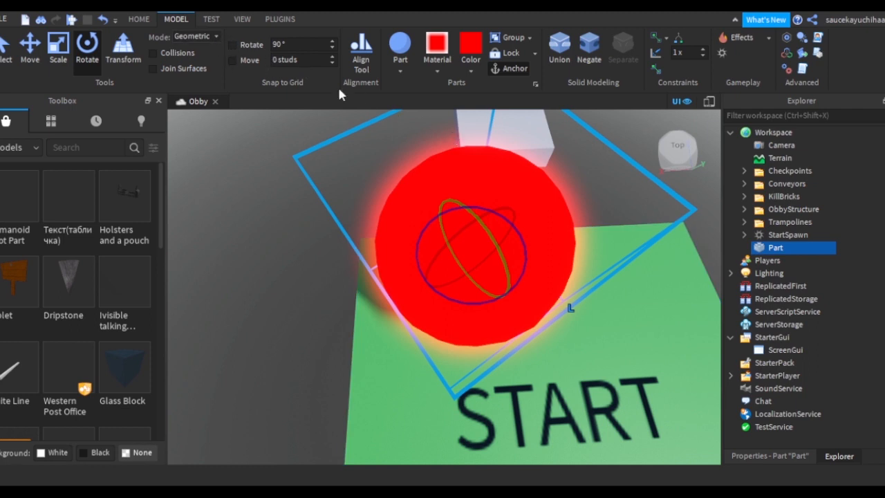
pyautogui.click(302, 44)
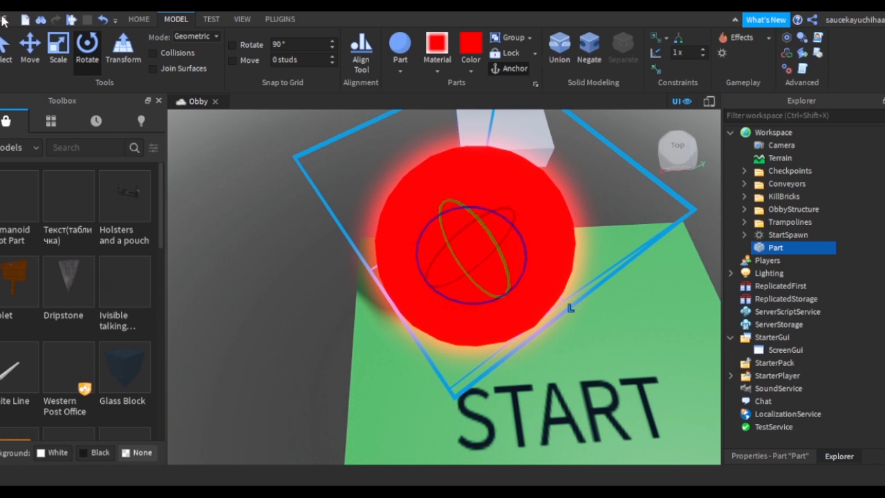
# Step: Emulate the obby on laptop, Xbox and iPhone screens from Test, then end emulation and show the View tools
pyautogui.click(210, 20)
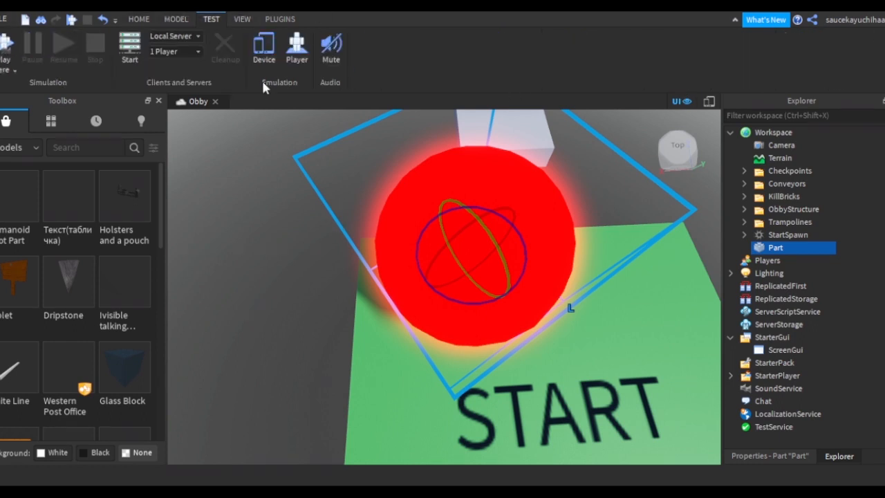
pyautogui.click(263, 48)
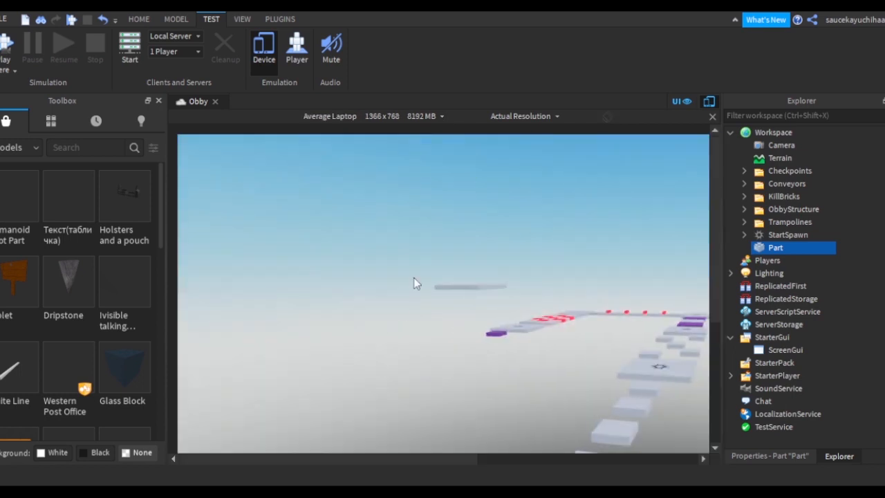
pyautogui.moveTo(423, 155)
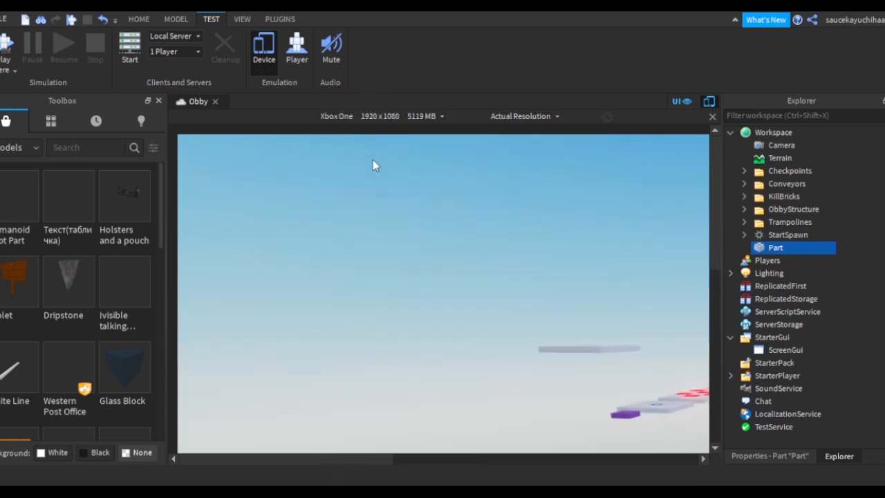
pyautogui.moveTo(365, 202)
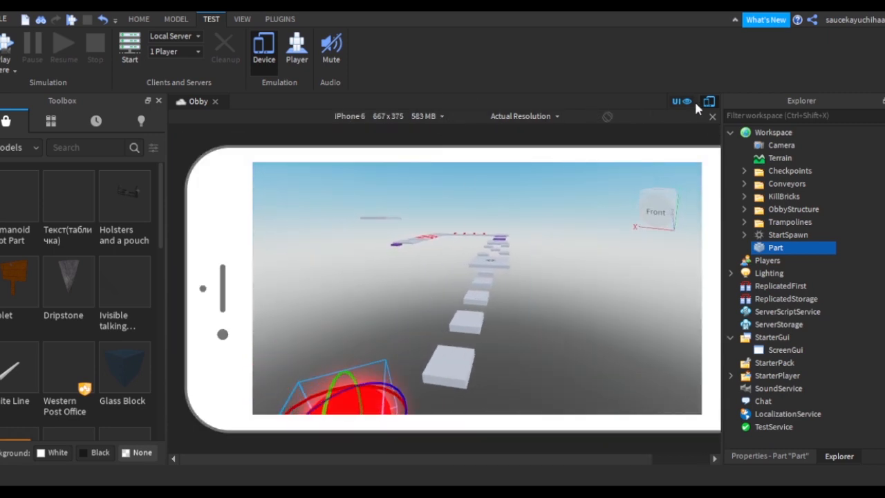
pyautogui.click(708, 102)
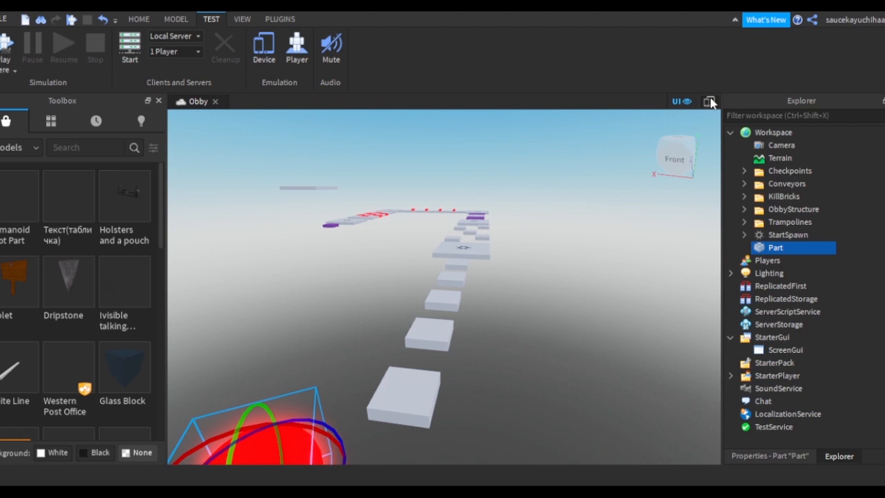
pyautogui.click(242, 19)
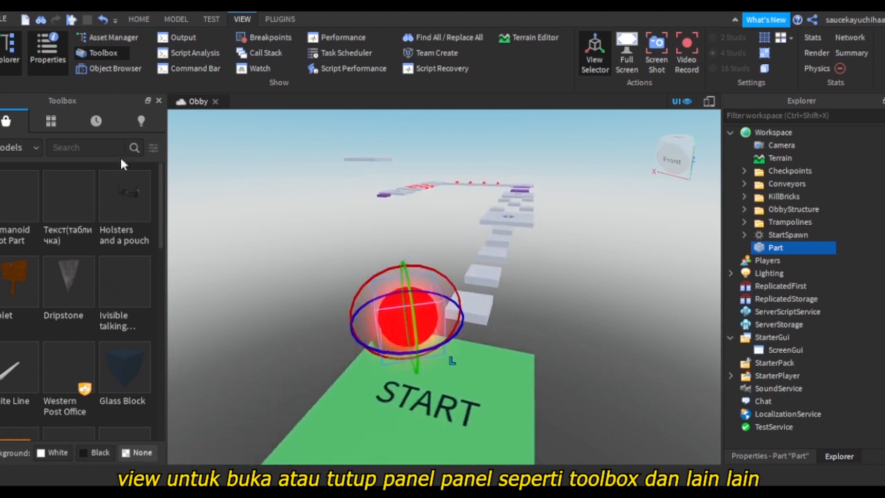
pyautogui.moveTo(16, 49)
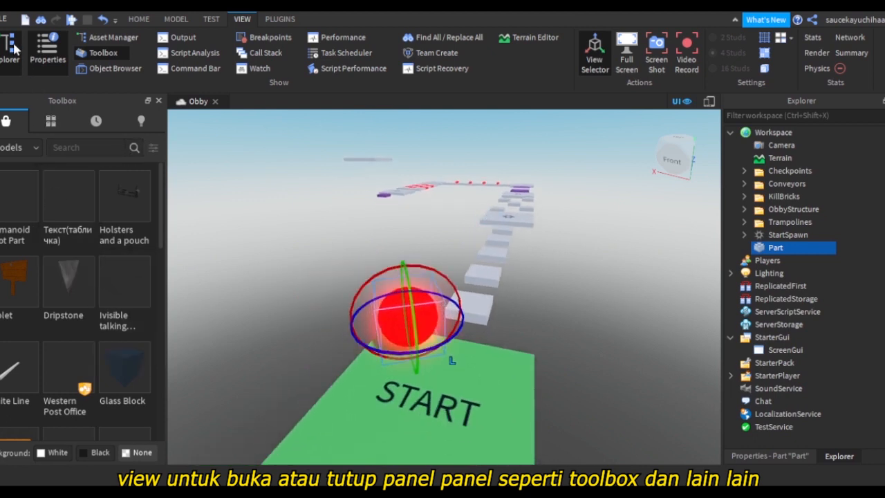
# Step: Show the Properties panel listing the sphere as Really red Neon, then switch to the Plugins tools
pyautogui.click(47, 58)
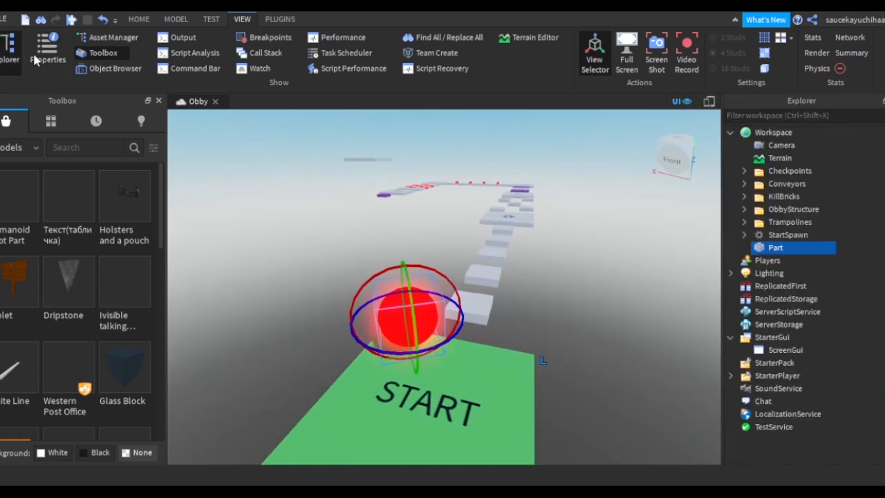
pyautogui.click(47, 60)
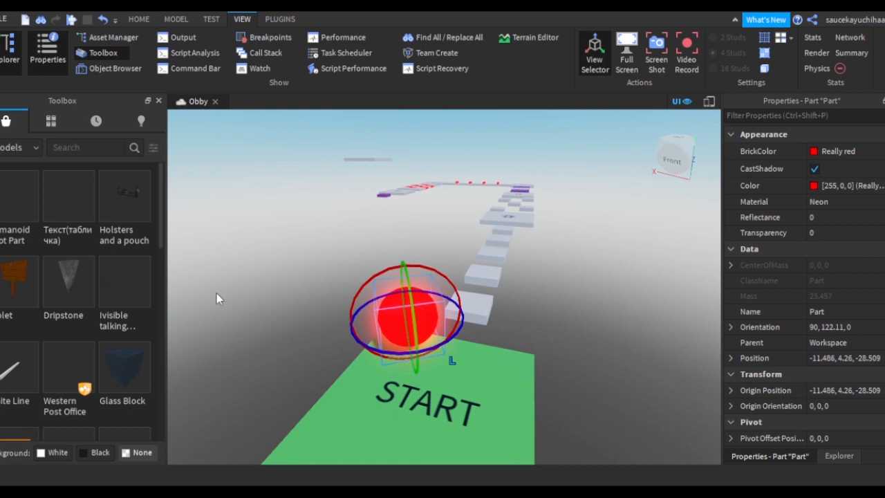
pyautogui.moveTo(88, 60)
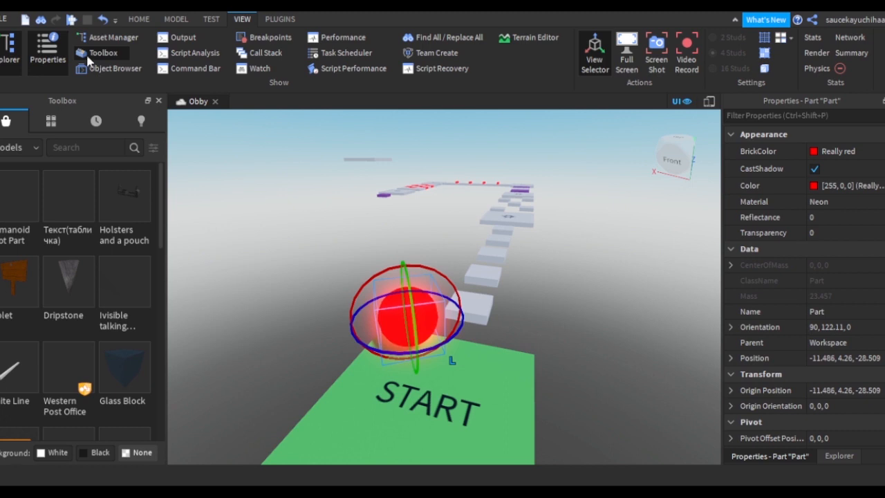
pyautogui.scroll(-3)
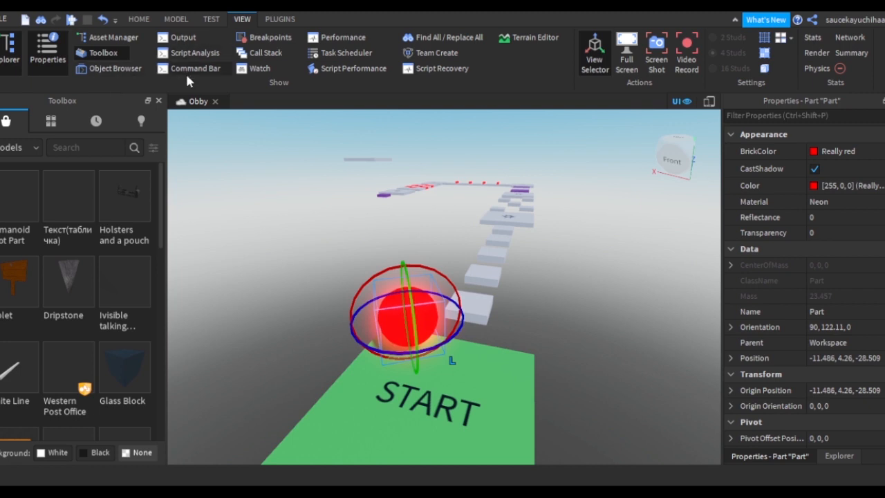
pyautogui.moveTo(311, 124)
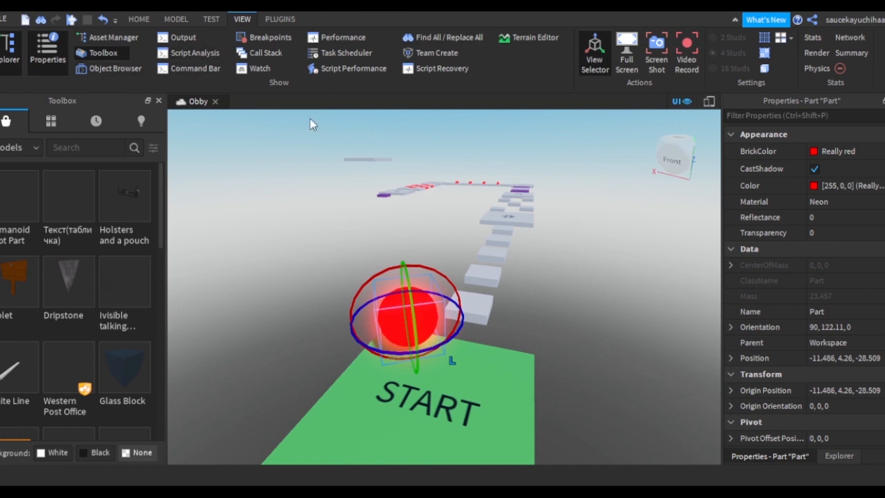
pyautogui.click(279, 19)
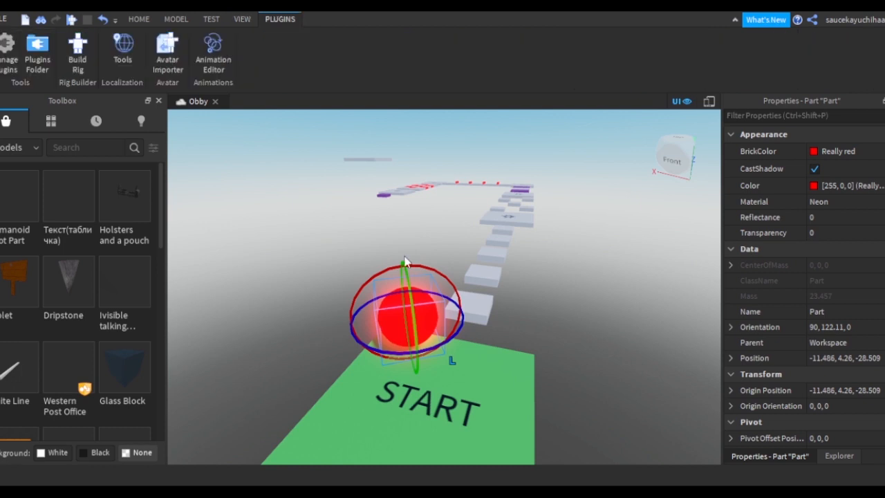